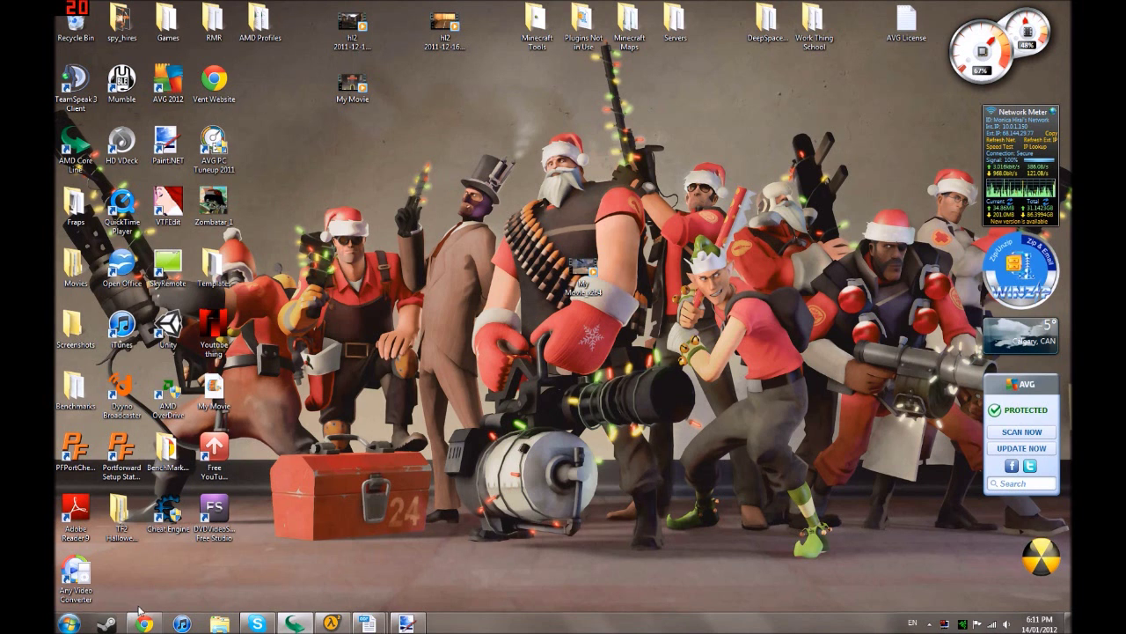
# Step: Launch Chrome from the taskbar to a fresh new tab page
pyautogui.click(143, 623)
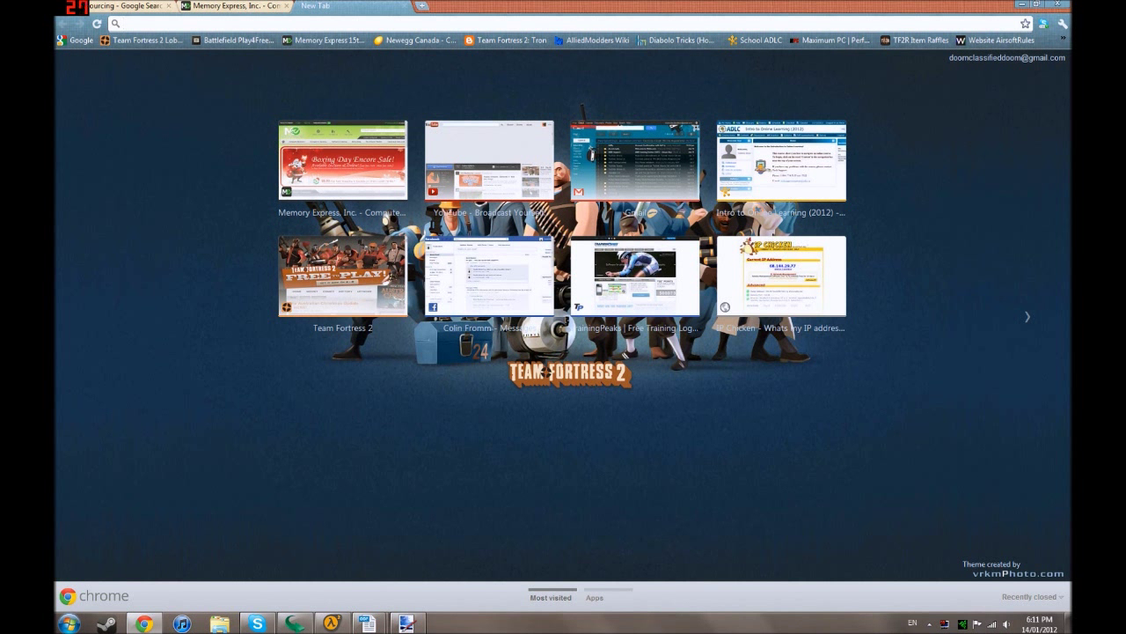
# Step: Search Google for FrankenHUD from the address bar
pyautogui.write('Fa')
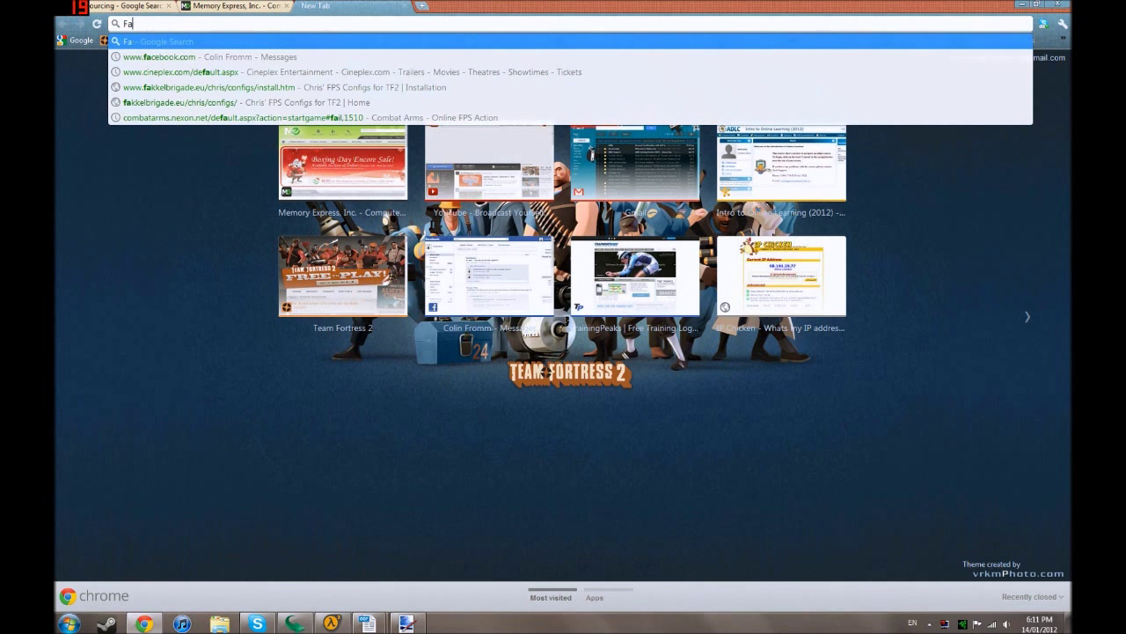
pyautogui.write('rankenHU')
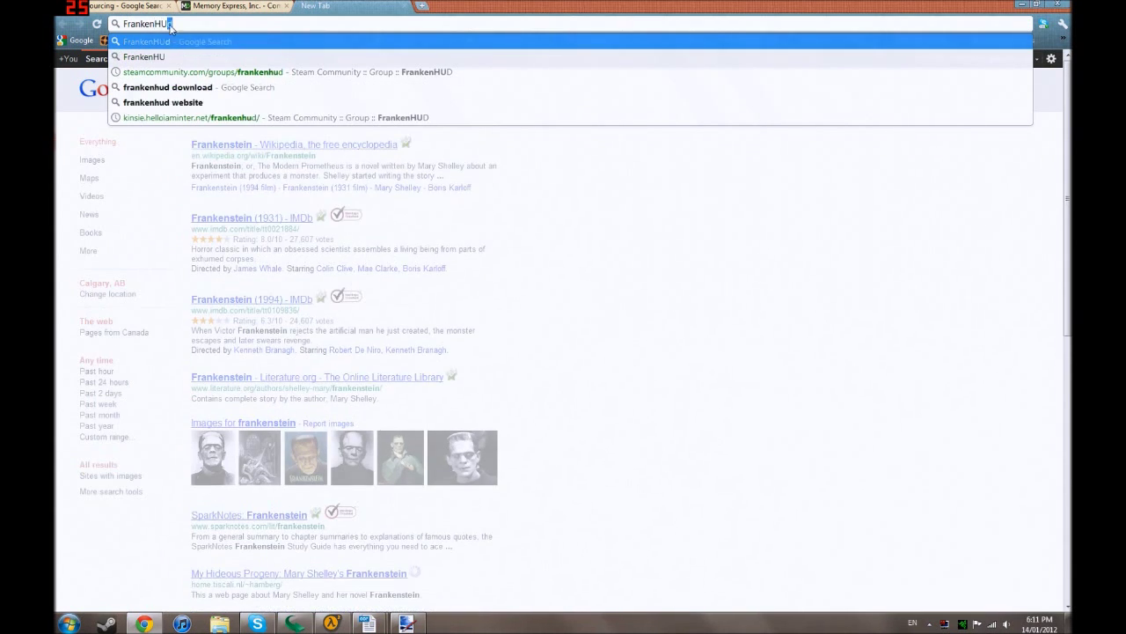
pyautogui.press('Return')
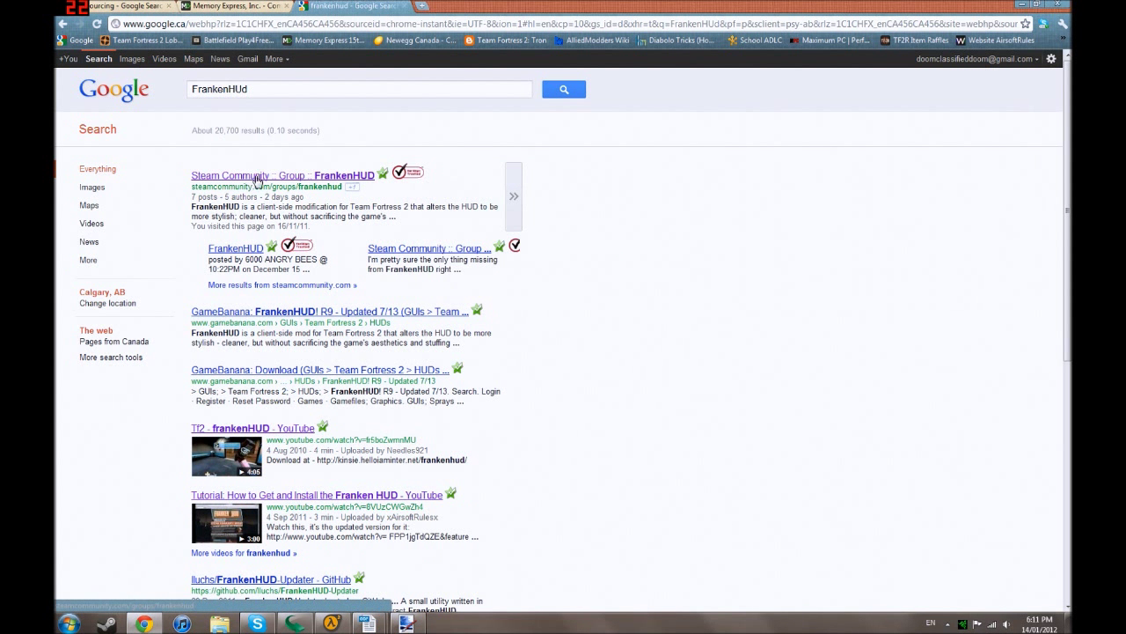
pyautogui.moveTo(275, 184)
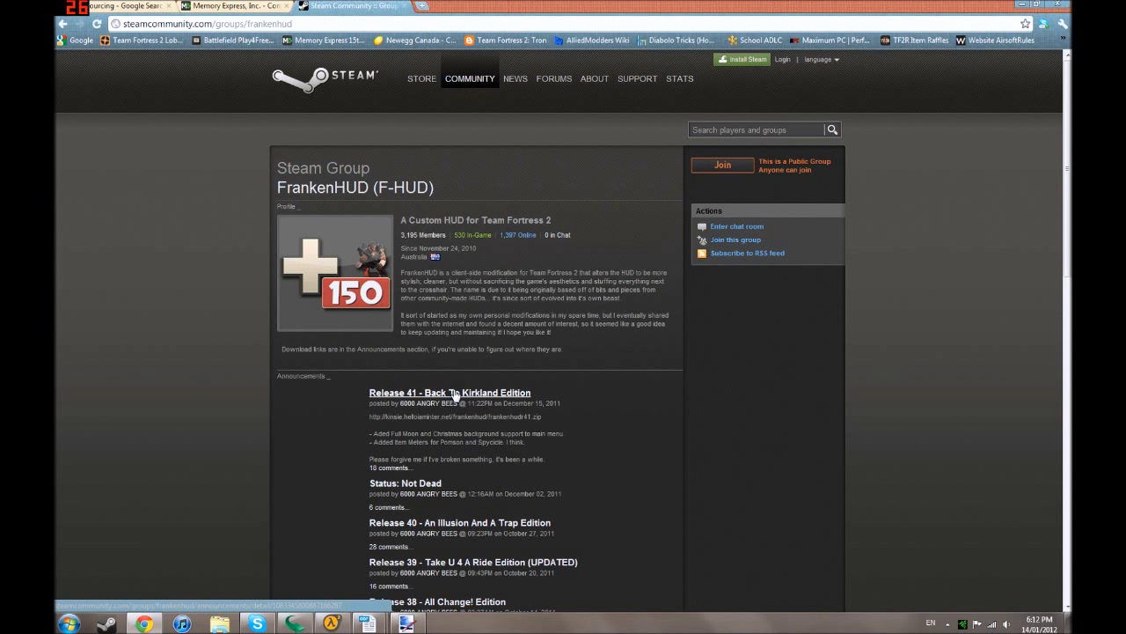
pyautogui.moveTo(450, 399)
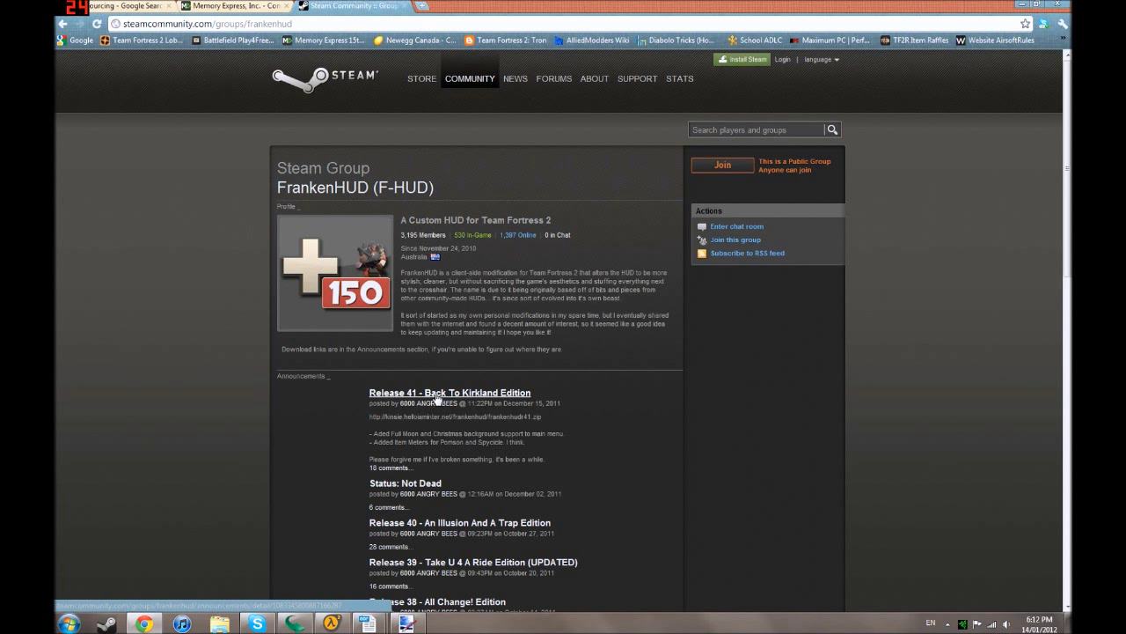
pyautogui.moveTo(449, 396)
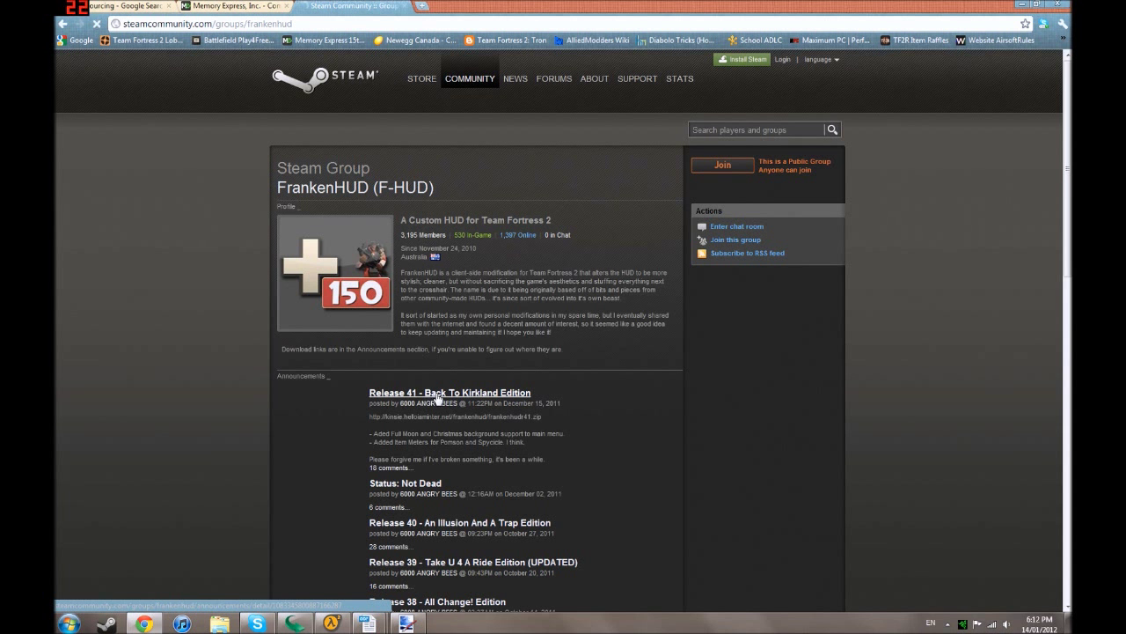
# Step: Open the Release 41 announcement and take its frankenhud41.zip download link
pyautogui.click(449, 392)
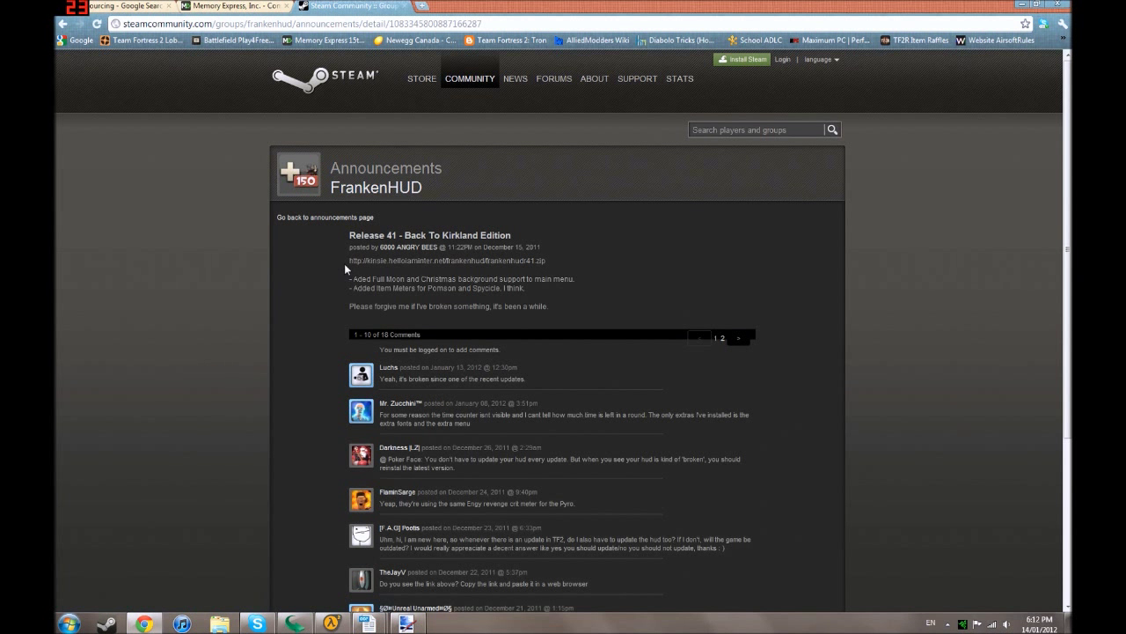
pyautogui.moveTo(568, 265)
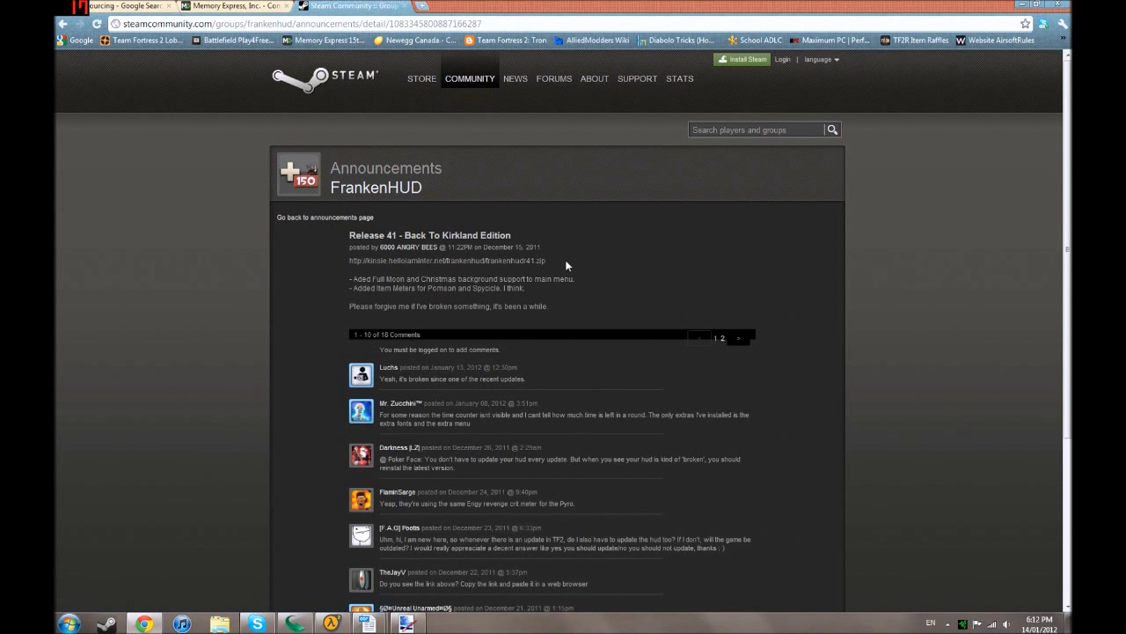
pyautogui.moveTo(351, 274)
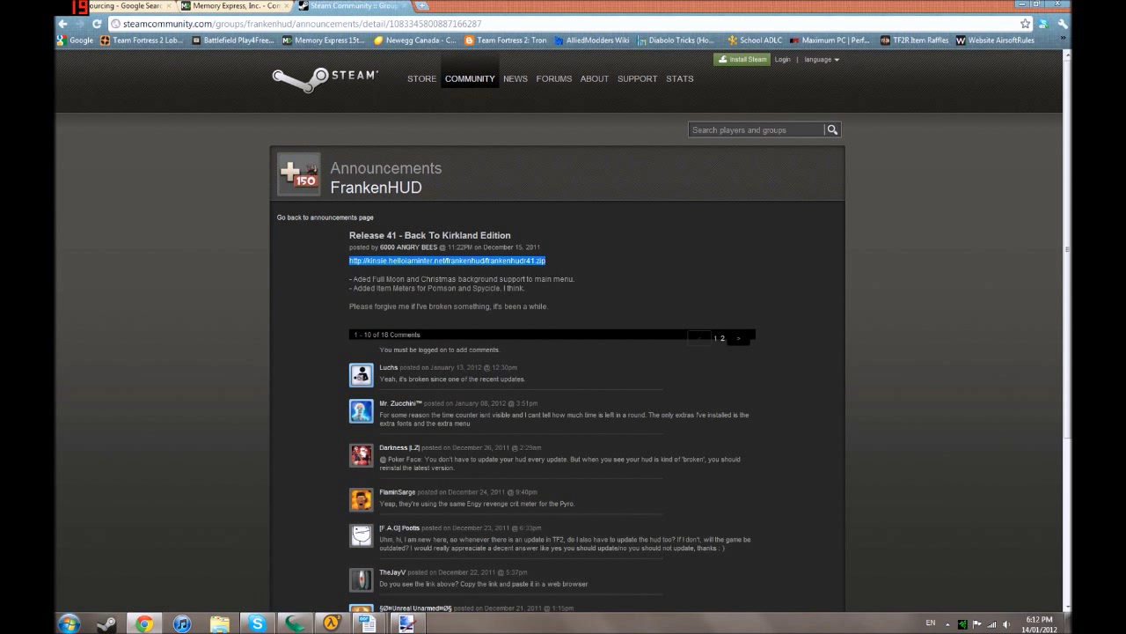
pyautogui.rightClick(448, 261)
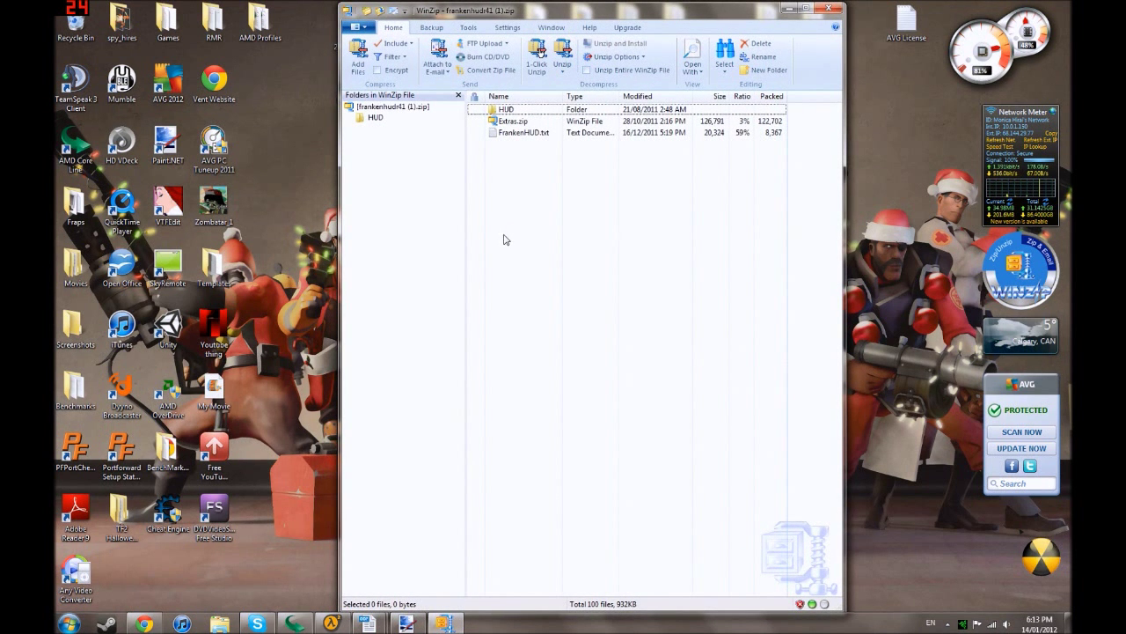
pyautogui.moveTo(333, 519)
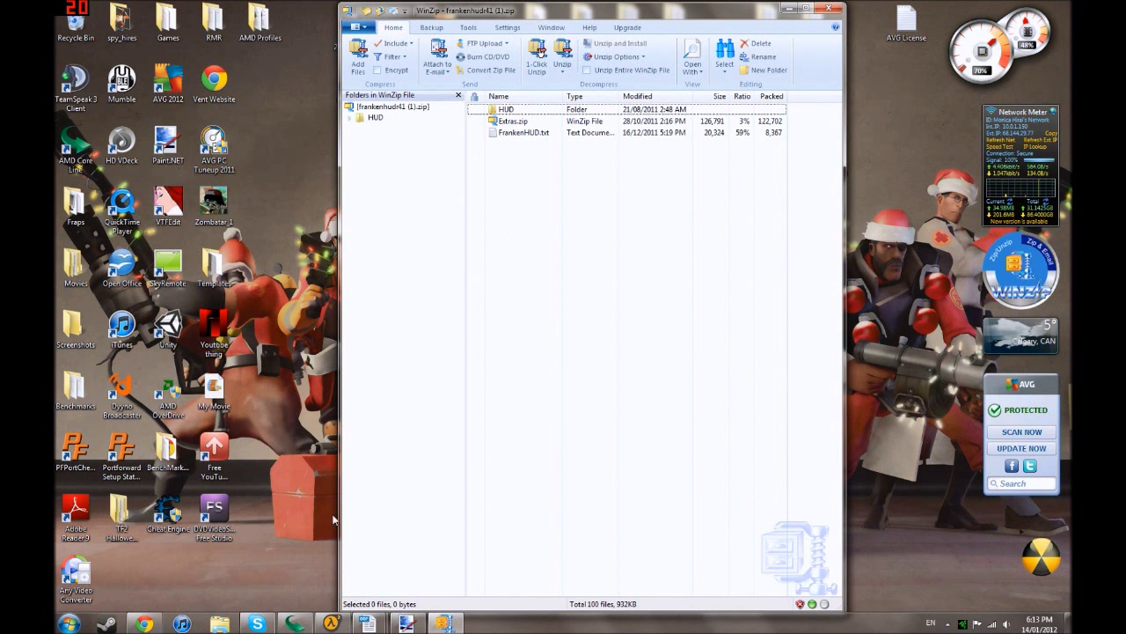
# Step: Bring up the Windows Start menu beside the WinZip archive
pyautogui.click(10, 623)
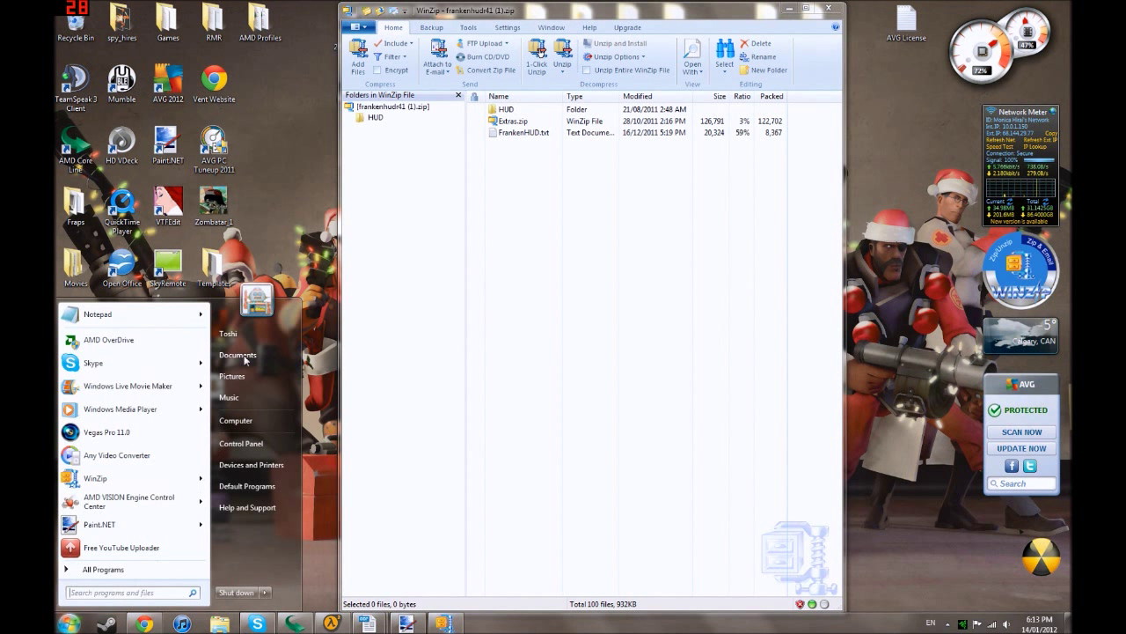
# Step: Browse from Computer through Program Files (x86) and Steam into the steamapps folder
pyautogui.click(228, 333)
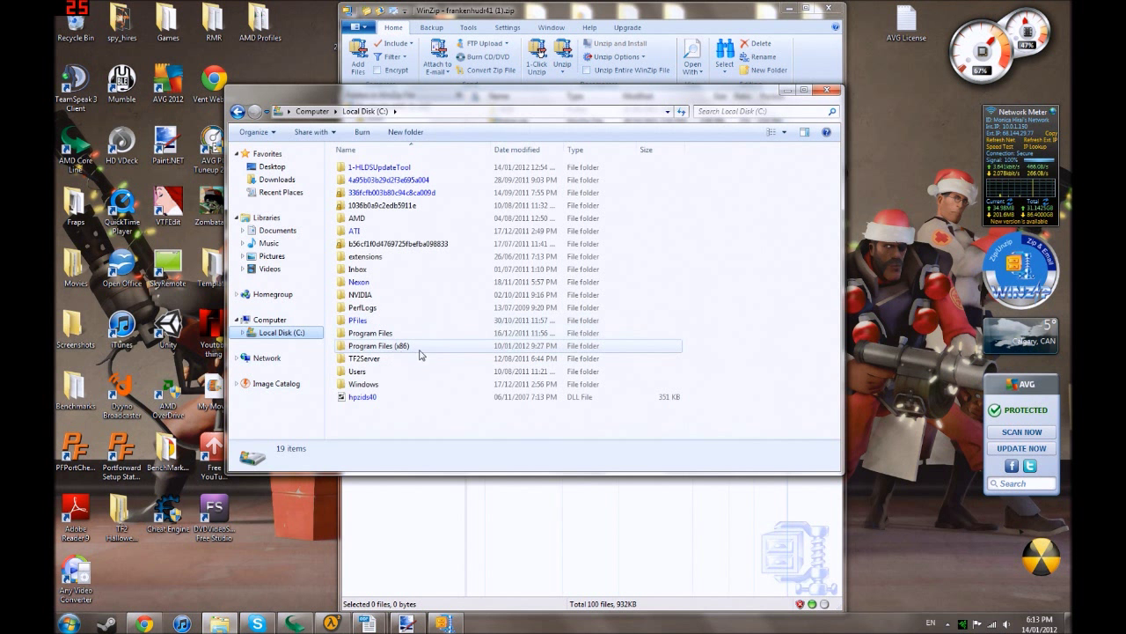
pyautogui.moveTo(431, 353)
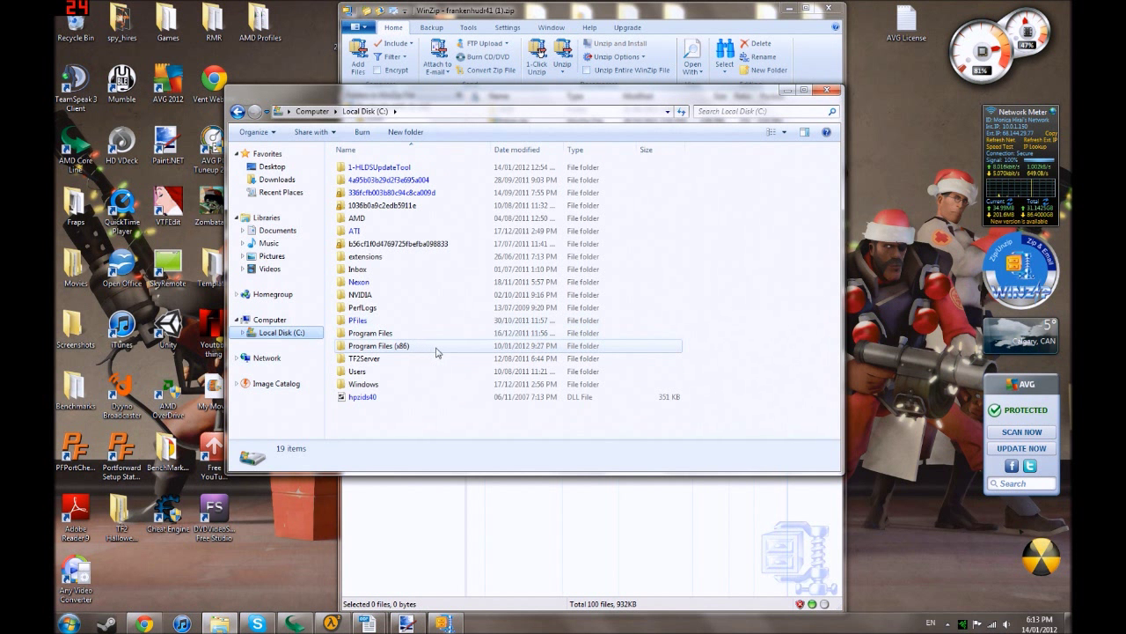
pyautogui.doubleClick(379, 345)
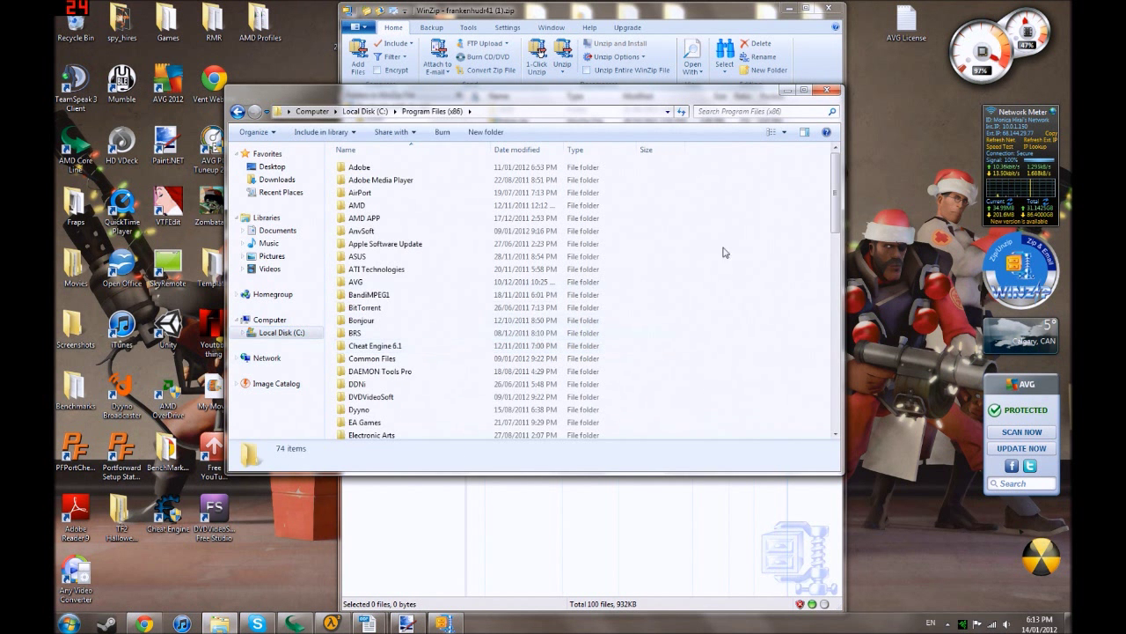
pyautogui.scroll(-3)
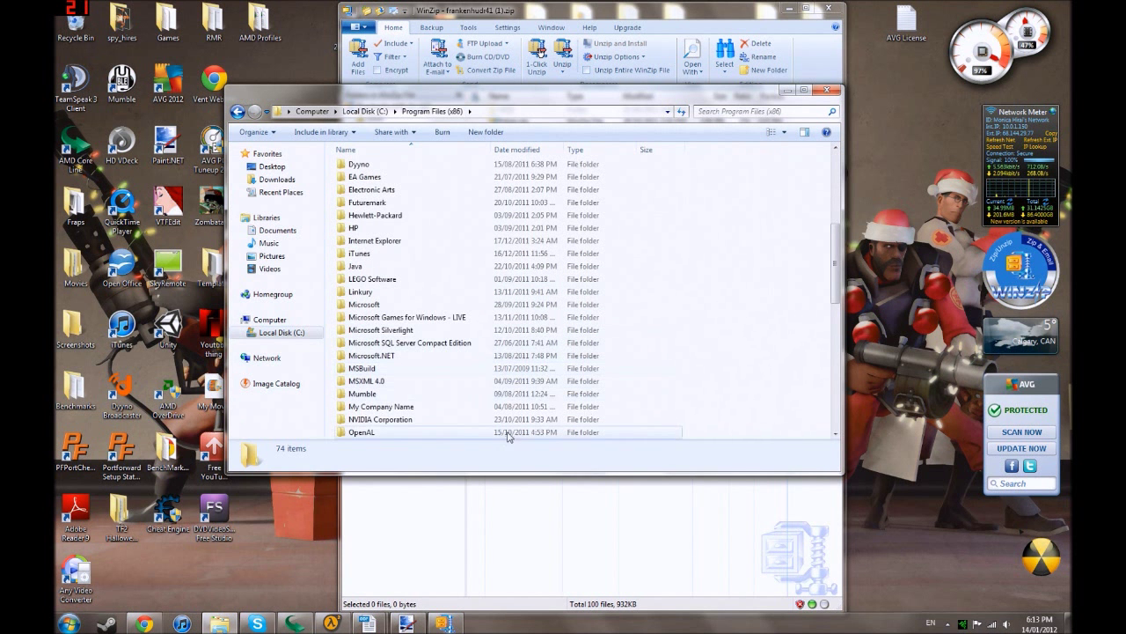
pyautogui.scroll(-3)
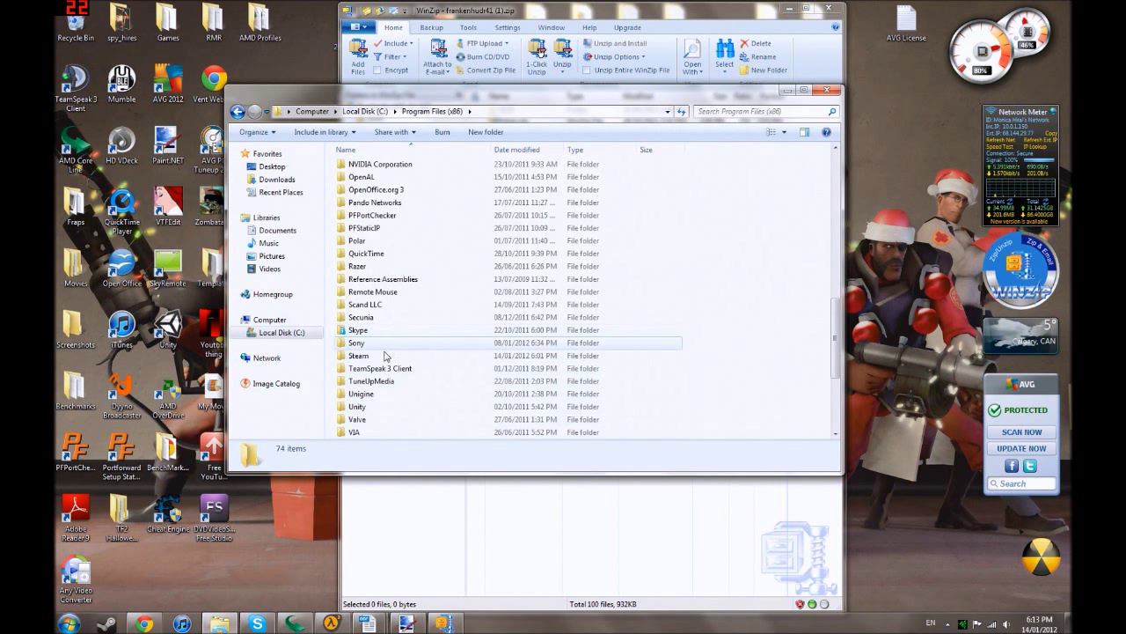
pyautogui.doubleClick(357, 342)
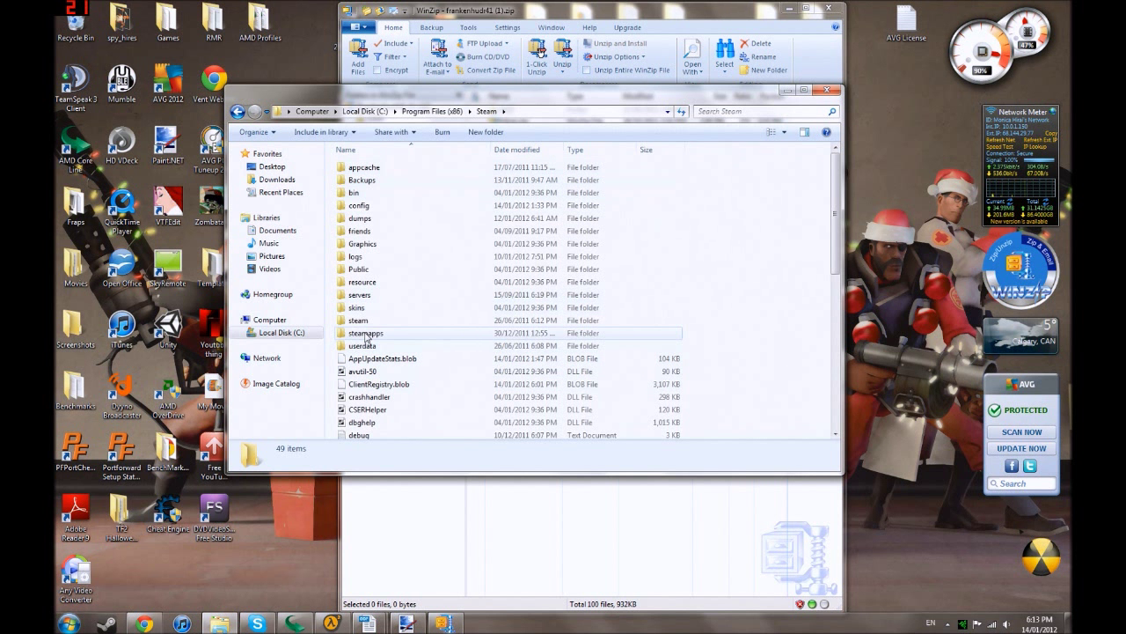
pyautogui.doubleClick(366, 332)
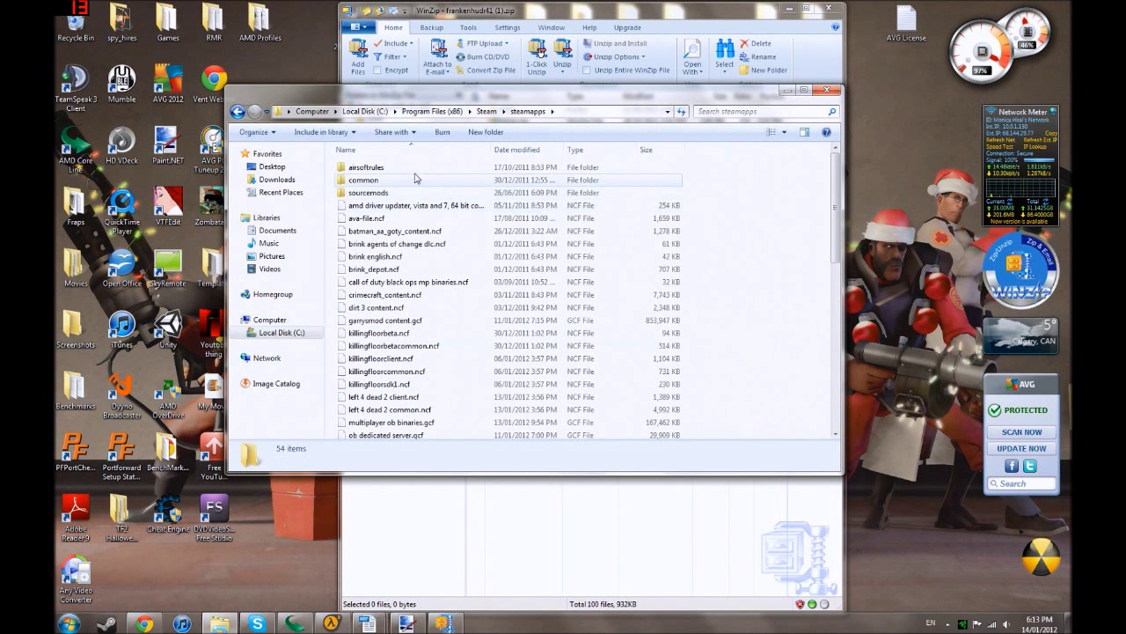
# Step: Enter the account folder under steamapps and open the team fortress 2 folder
pyautogui.doubleClick(374, 167)
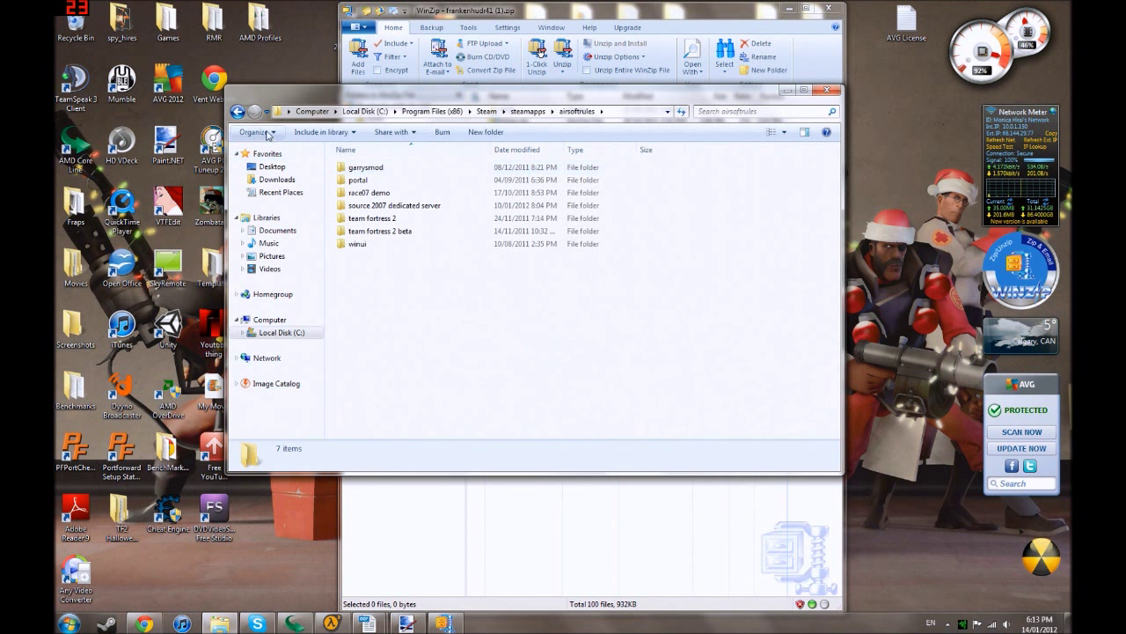
pyautogui.moveTo(238, 112)
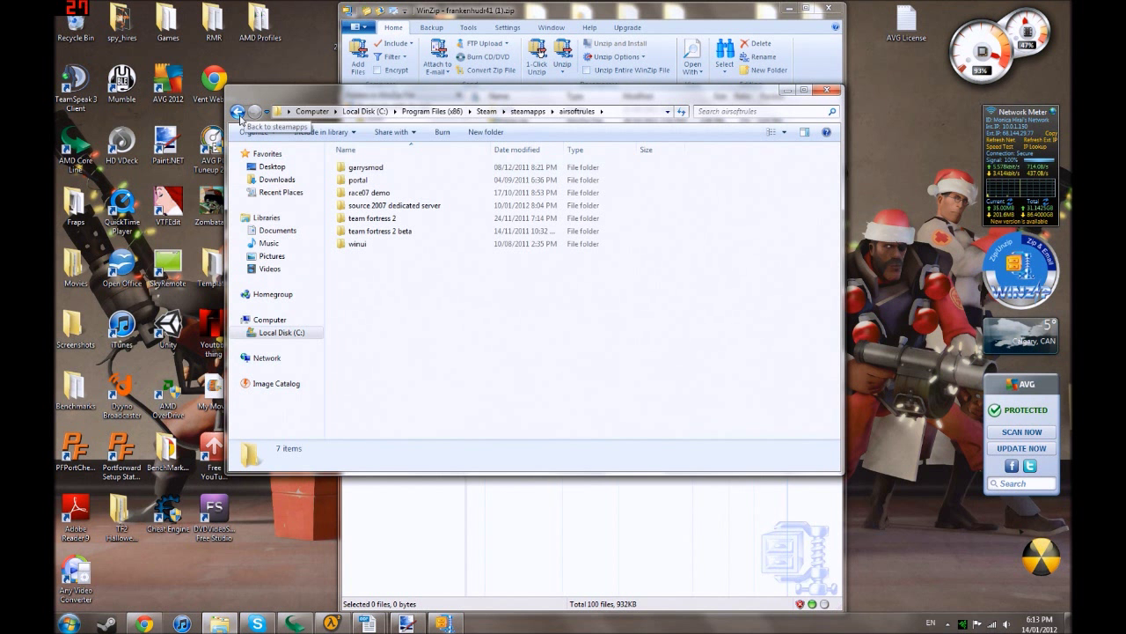
pyautogui.click(238, 111)
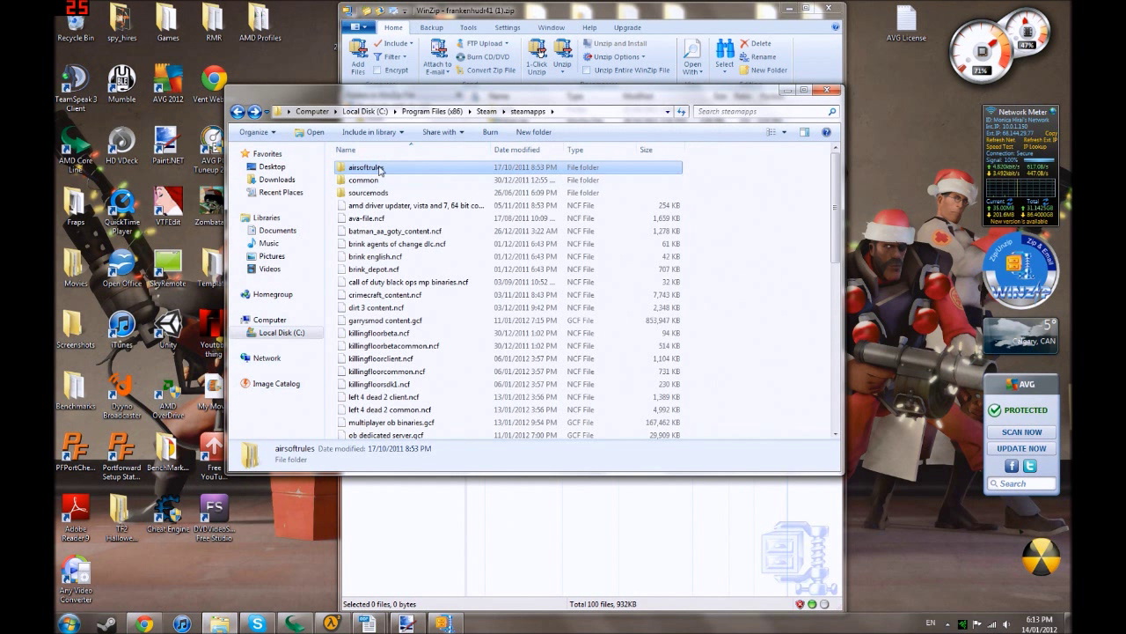
pyautogui.doubleClick(367, 167)
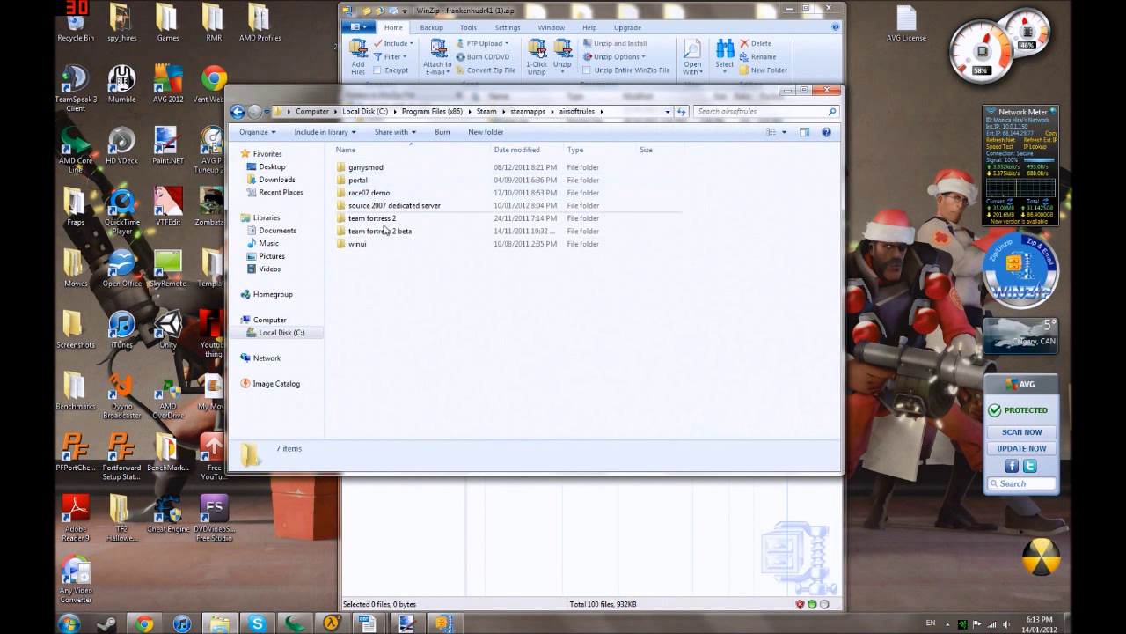
pyautogui.click(372, 218)
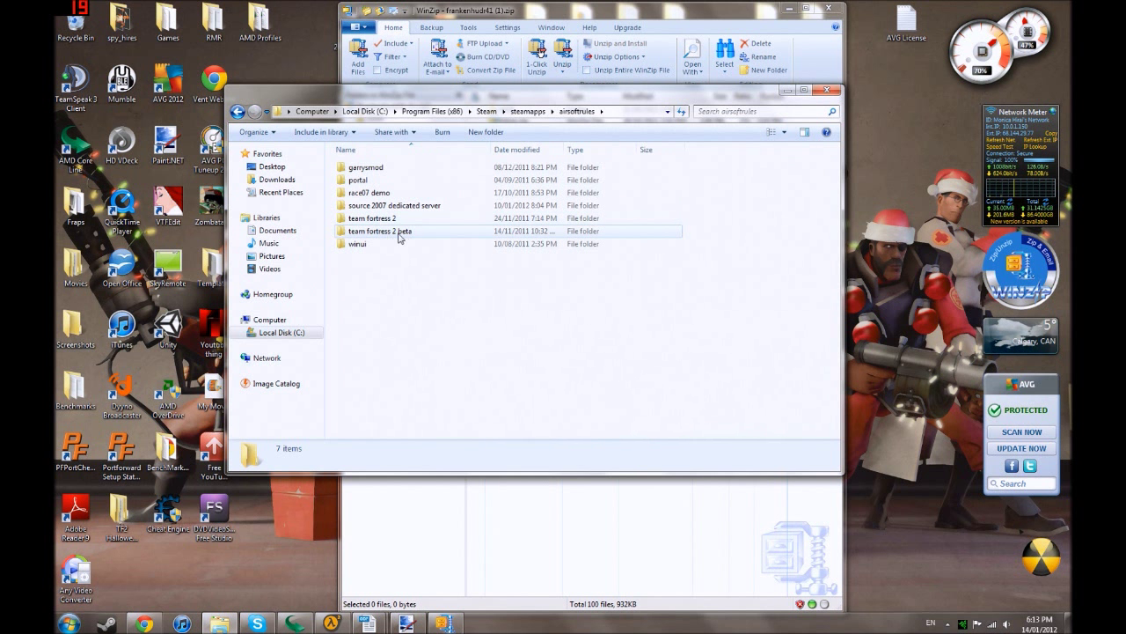
pyautogui.click(371, 218)
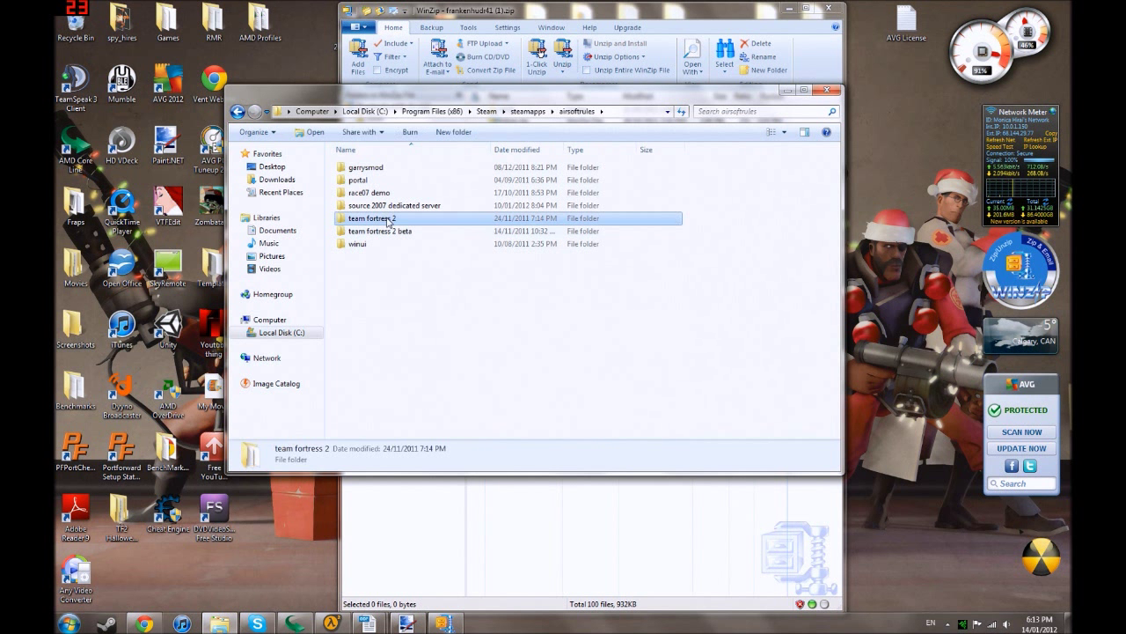
pyautogui.doubleClick(369, 218)
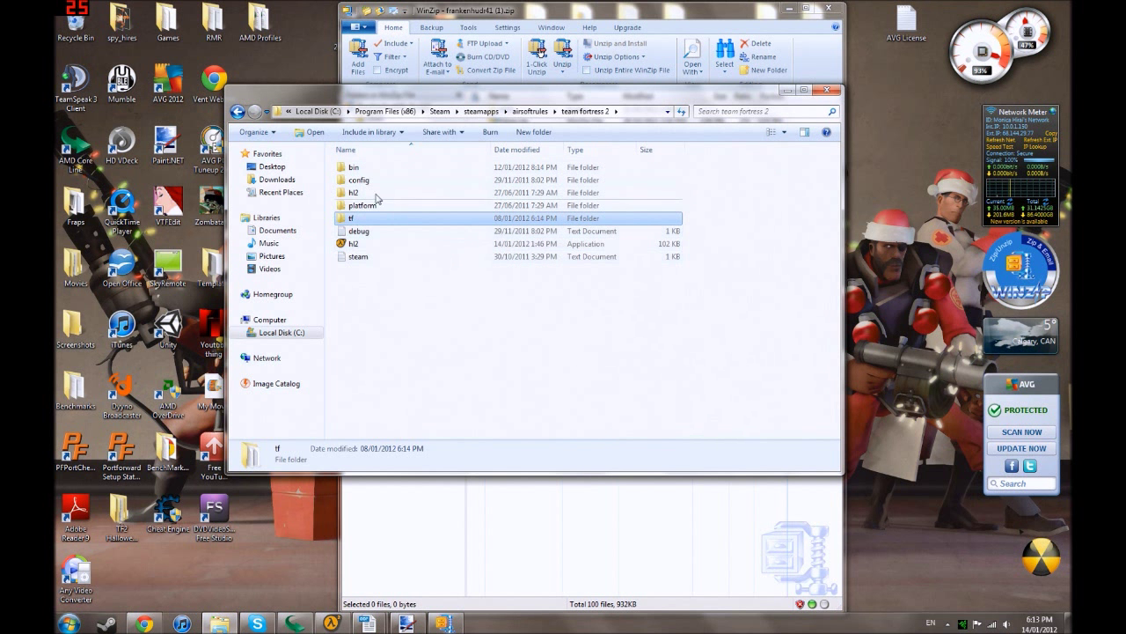
# Step: Open tf in Explorer, then select the archive HUD folder's resource and scripts folders in WinZip
pyautogui.doubleClick(354, 217)
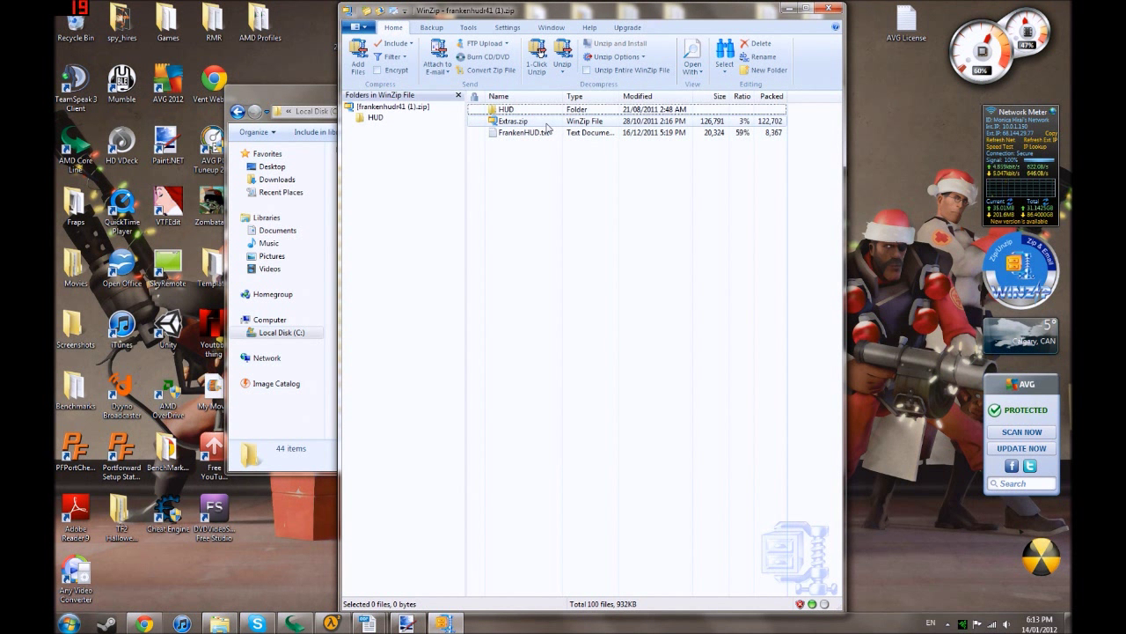
pyautogui.click(524, 132)
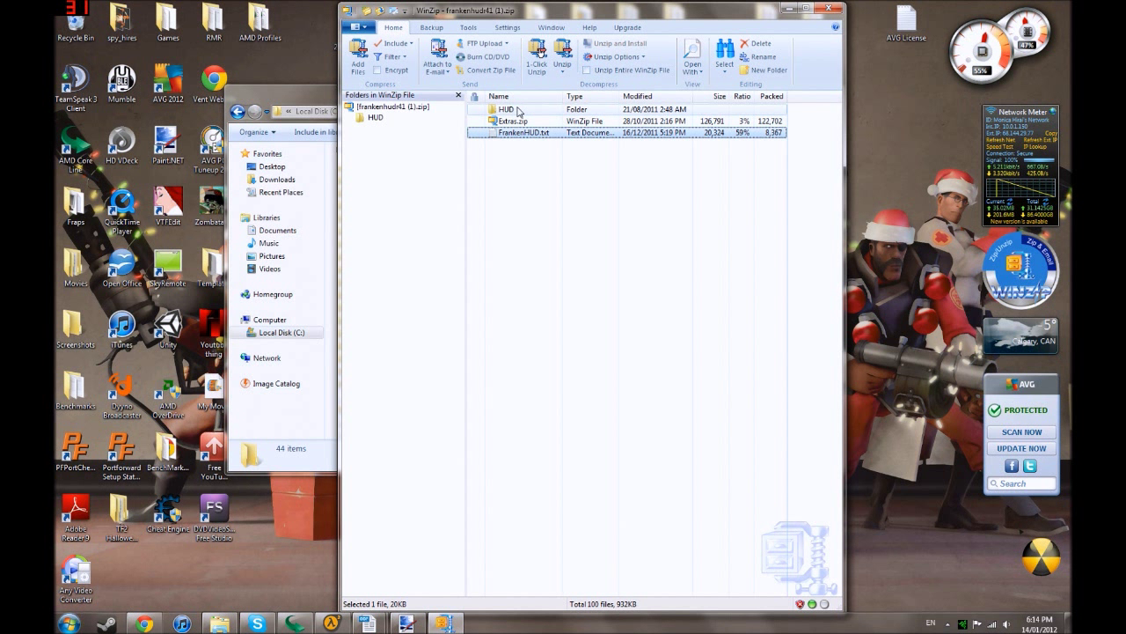
pyautogui.doubleClick(506, 109)
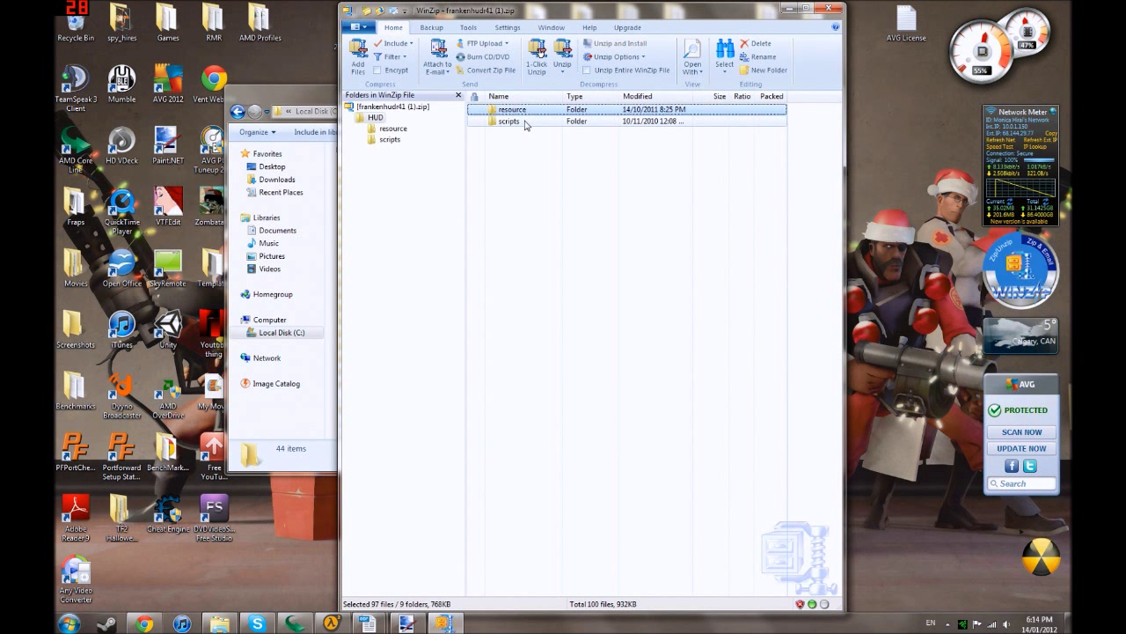
pyautogui.click(508, 121)
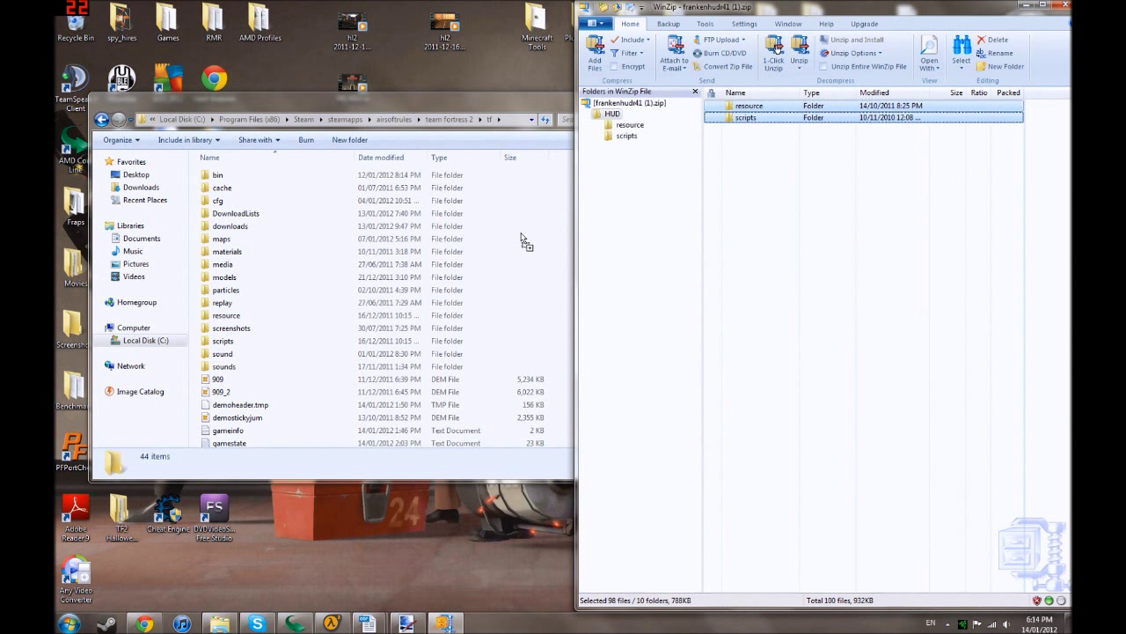
pyautogui.moveTo(295, 367)
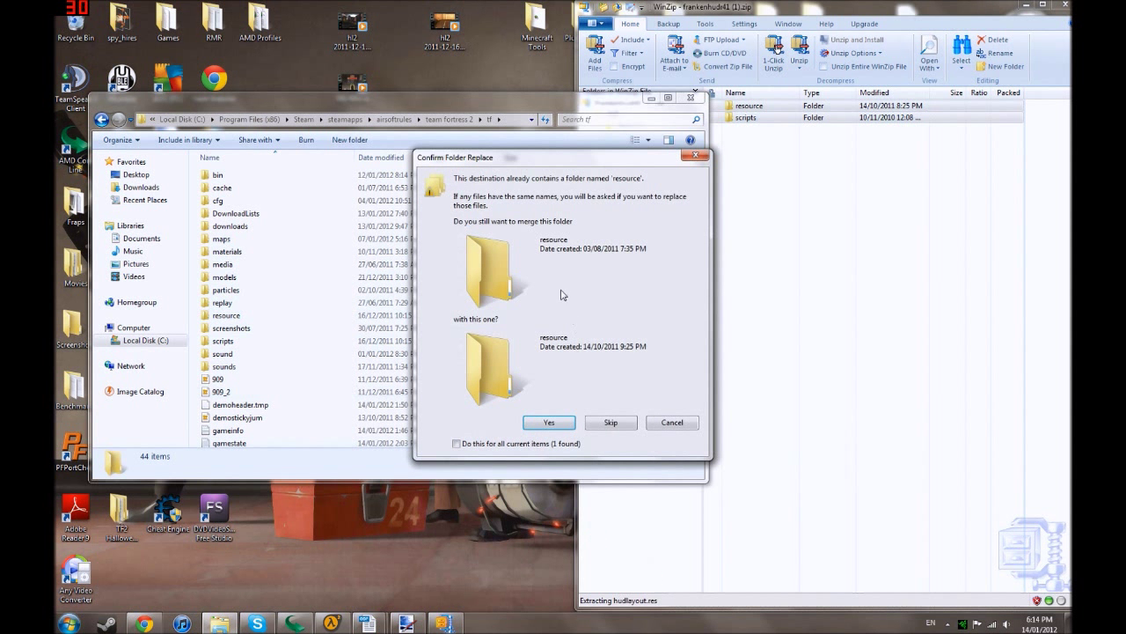
# Step: Confirm merging resource and scripts into tf's existing folders for all current items
pyautogui.click(457, 443)
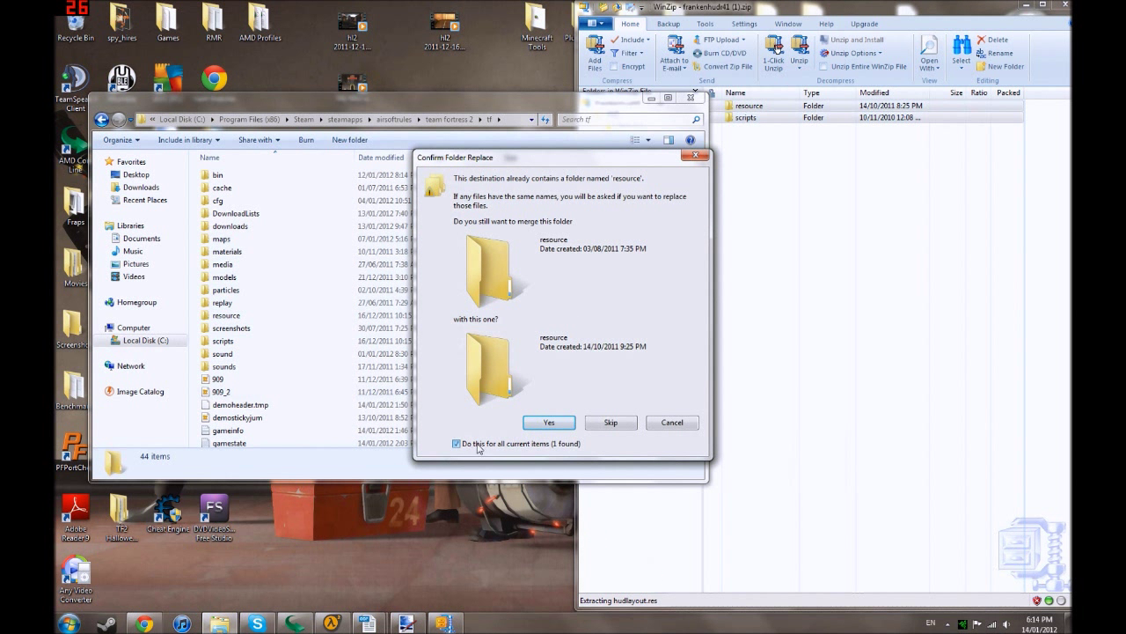
pyautogui.click(548, 423)
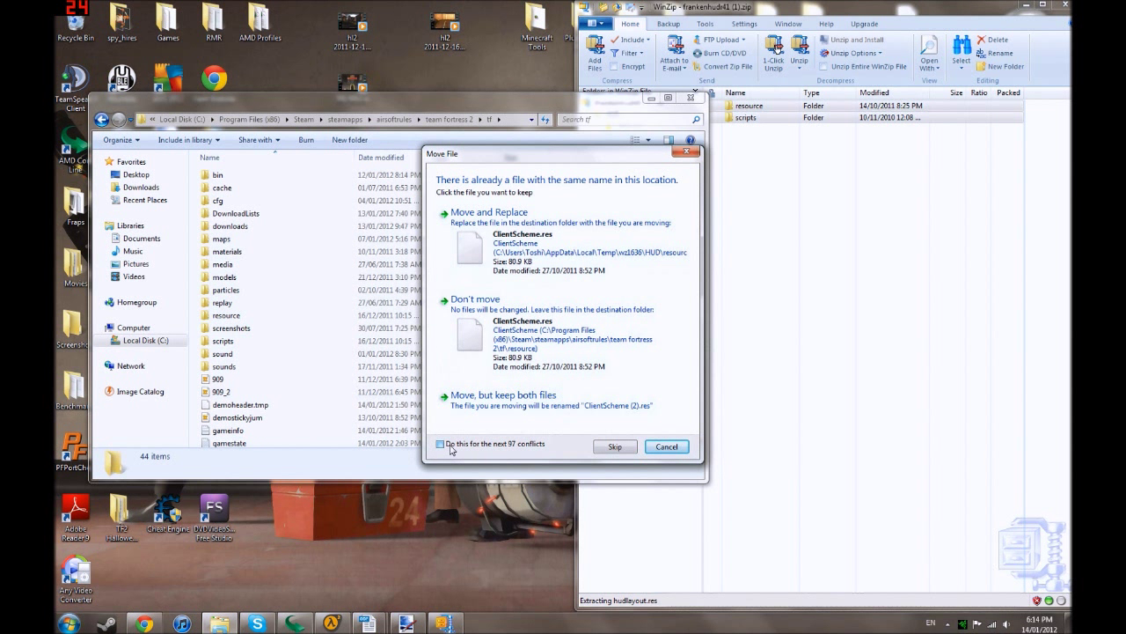
# Step: Apply Move and Replace to ClientScheme.res and the next 97 file conflicts
pyautogui.click(440, 444)
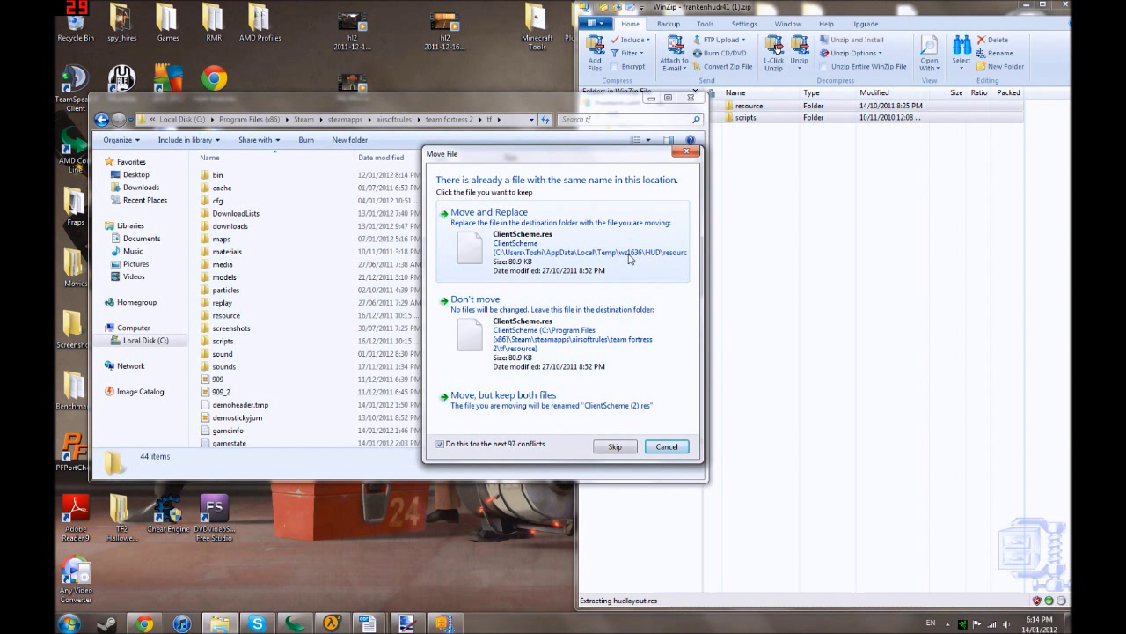
pyautogui.moveTo(607, 267)
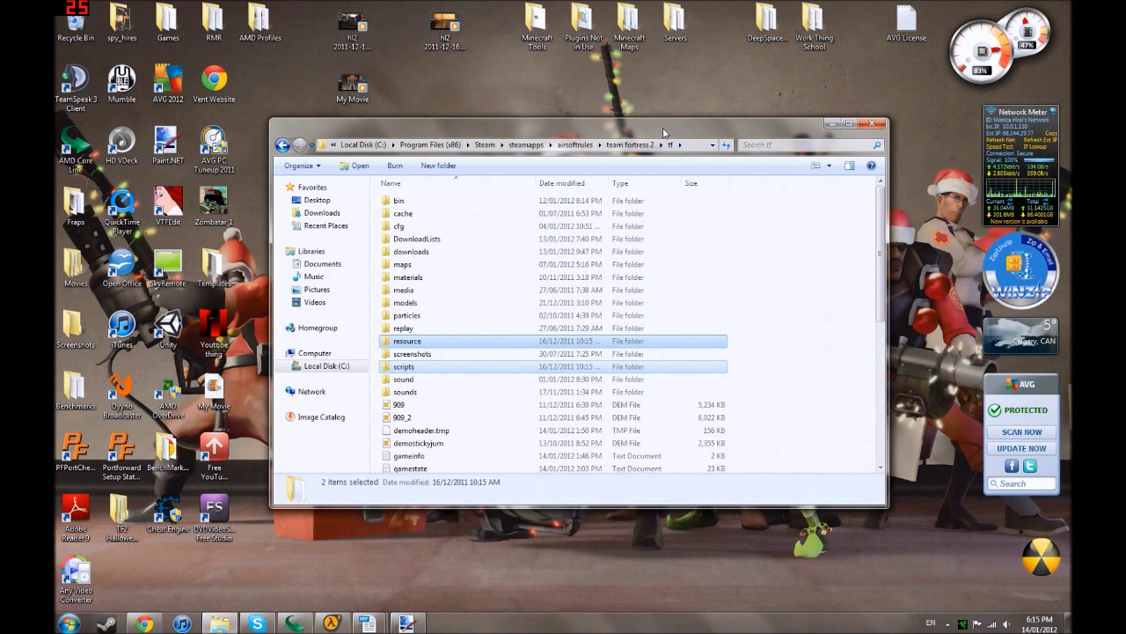
pyautogui.moveTo(724, 185)
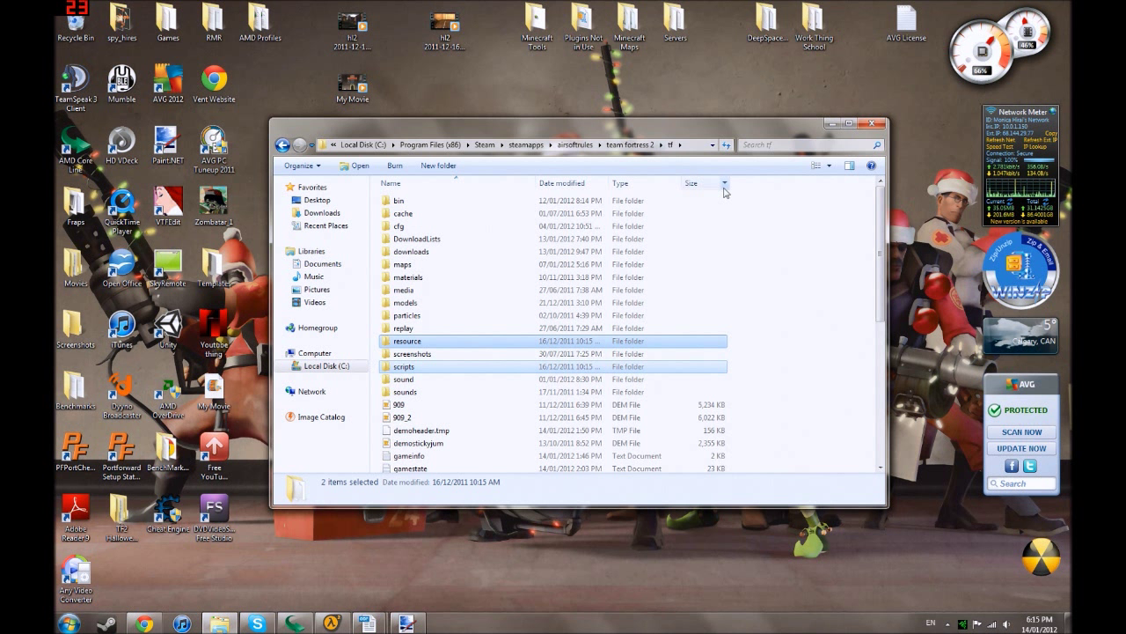